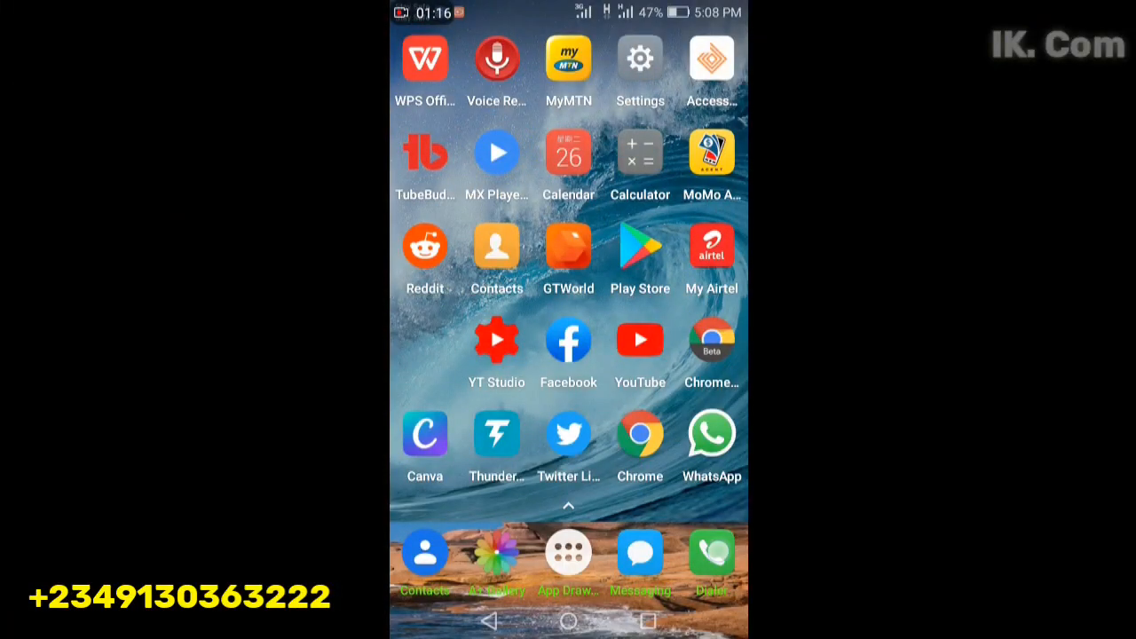
# Step: Launch the phone dialer from the home screen dock
pyautogui.click(711, 555)
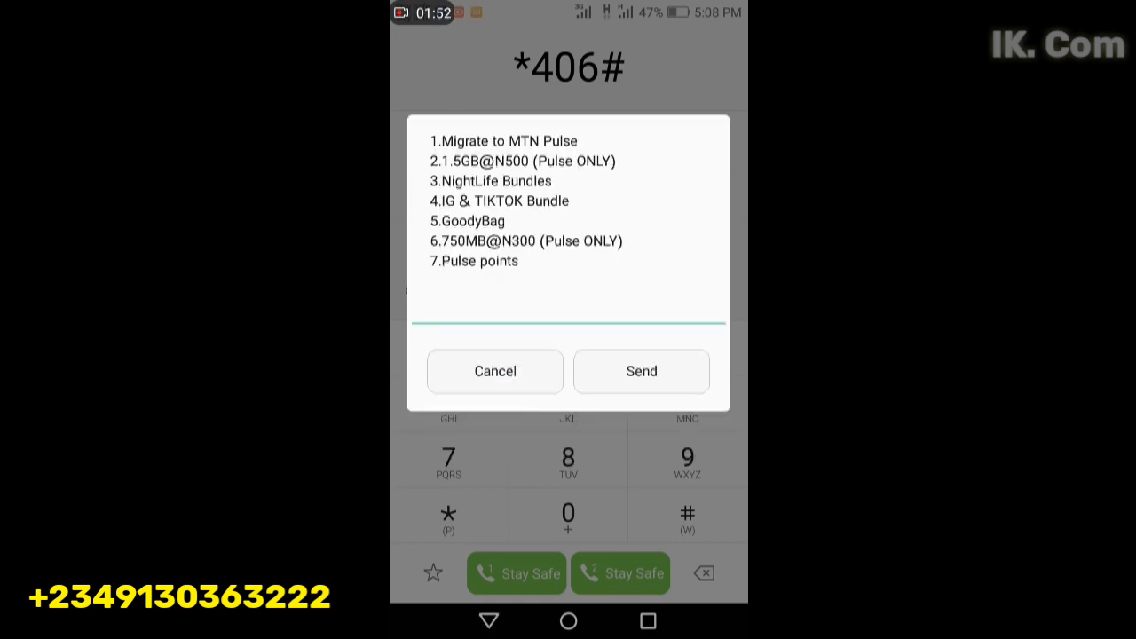
pyautogui.write('3')
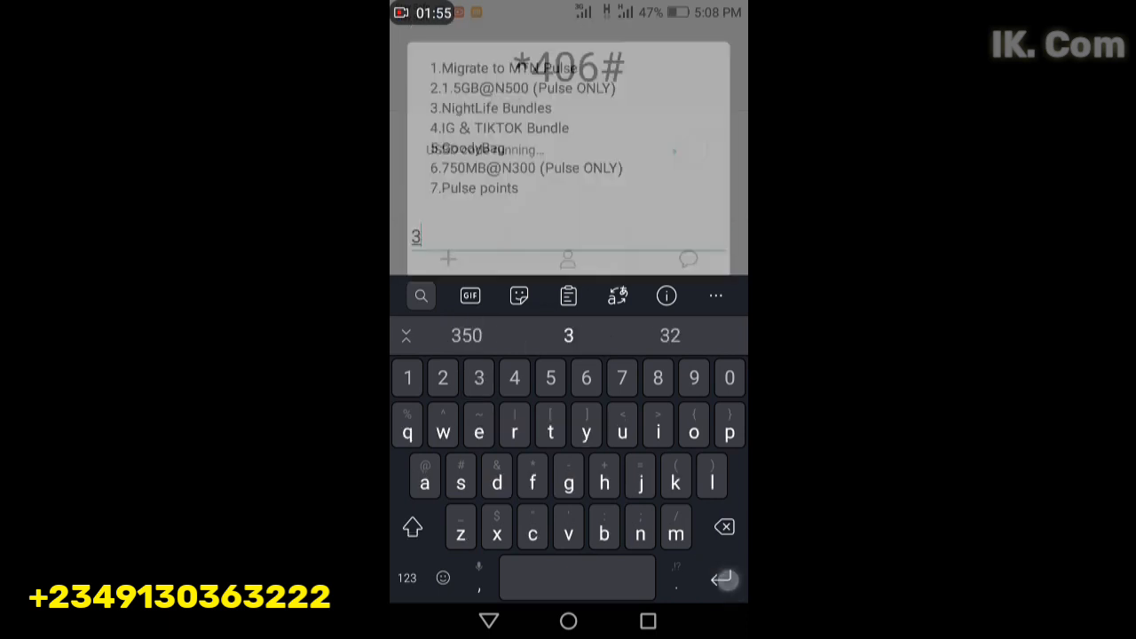
pyautogui.click(721, 578)
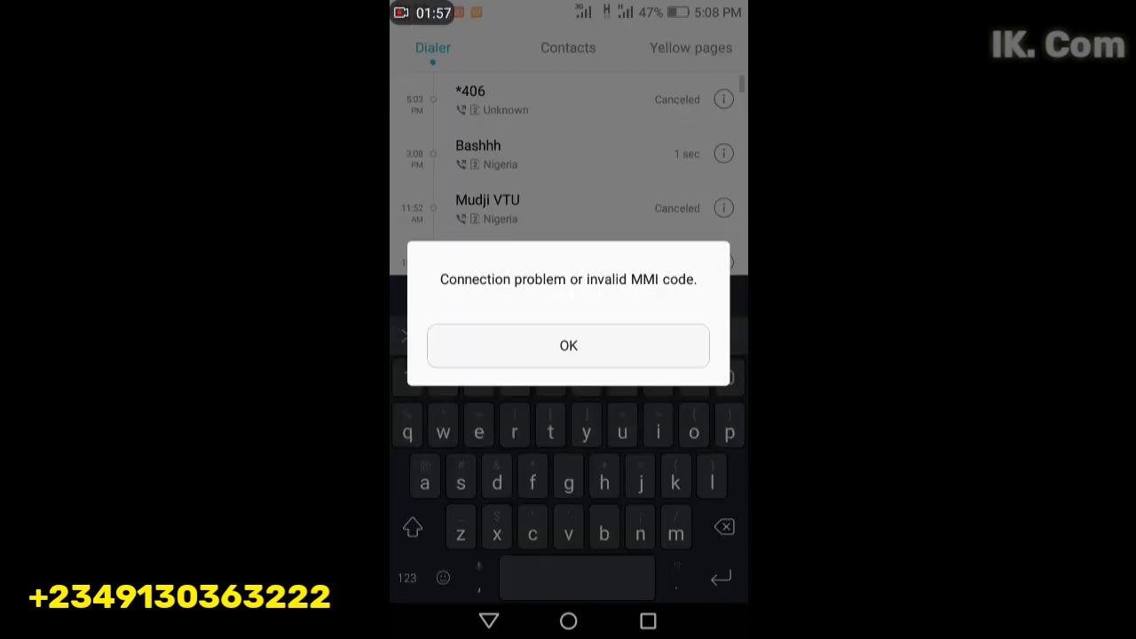
pyautogui.click(568, 345)
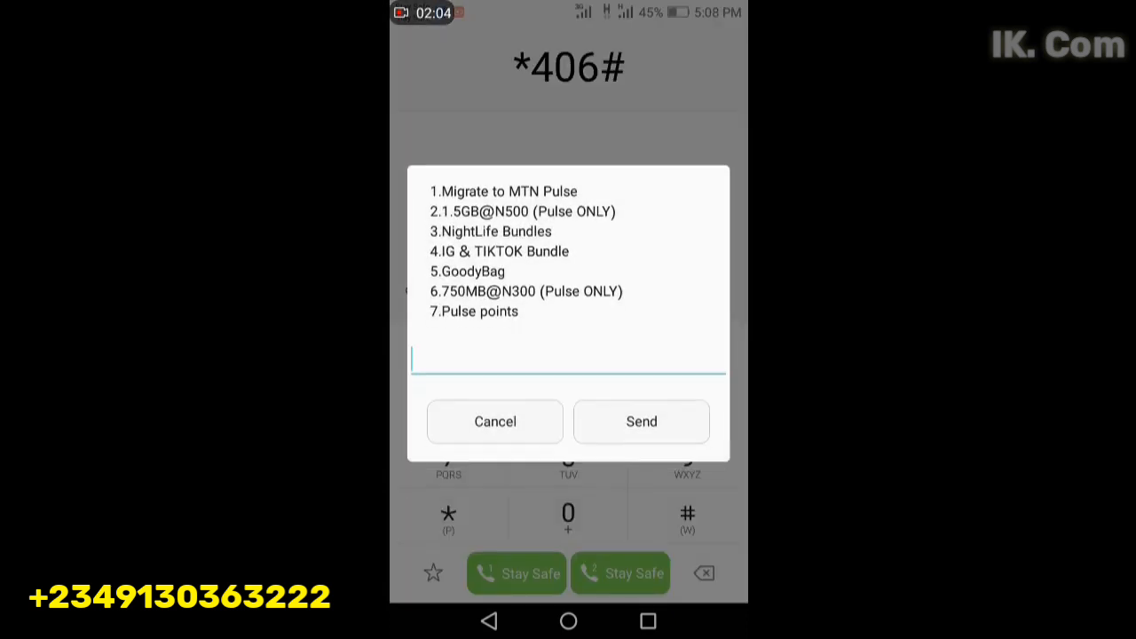
# Step: Select the USSD reply field to enter option 3 for NightLife Bundles
pyautogui.click(567, 359)
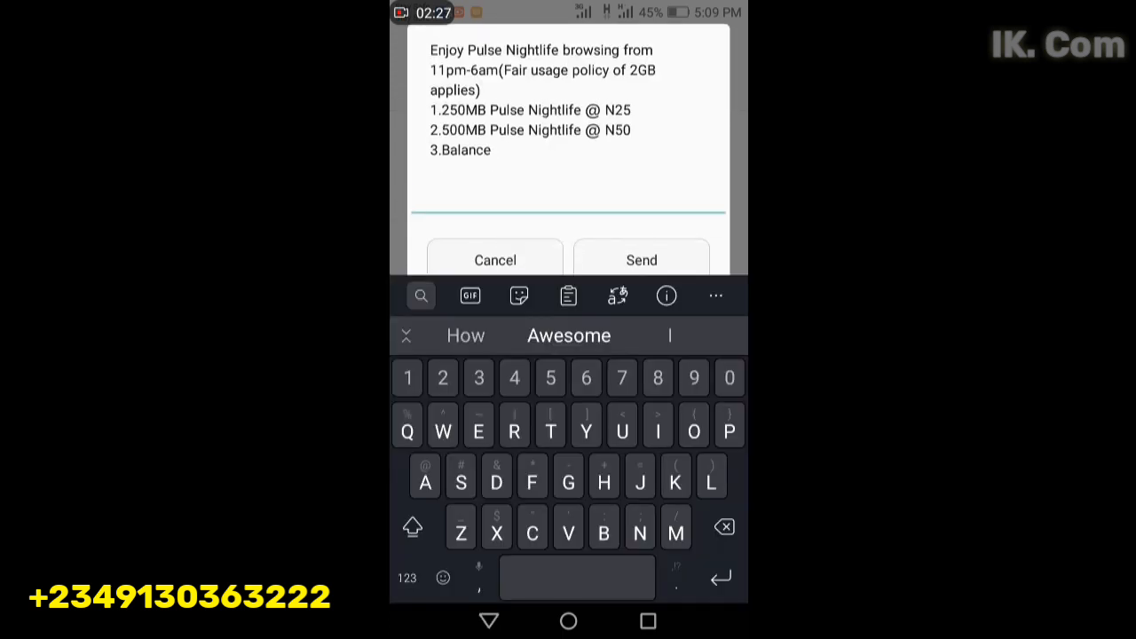
# Step: Choose option 2 for the 500MB bundle, then dismiss the N50 confirmation prompt
pyautogui.write('2')
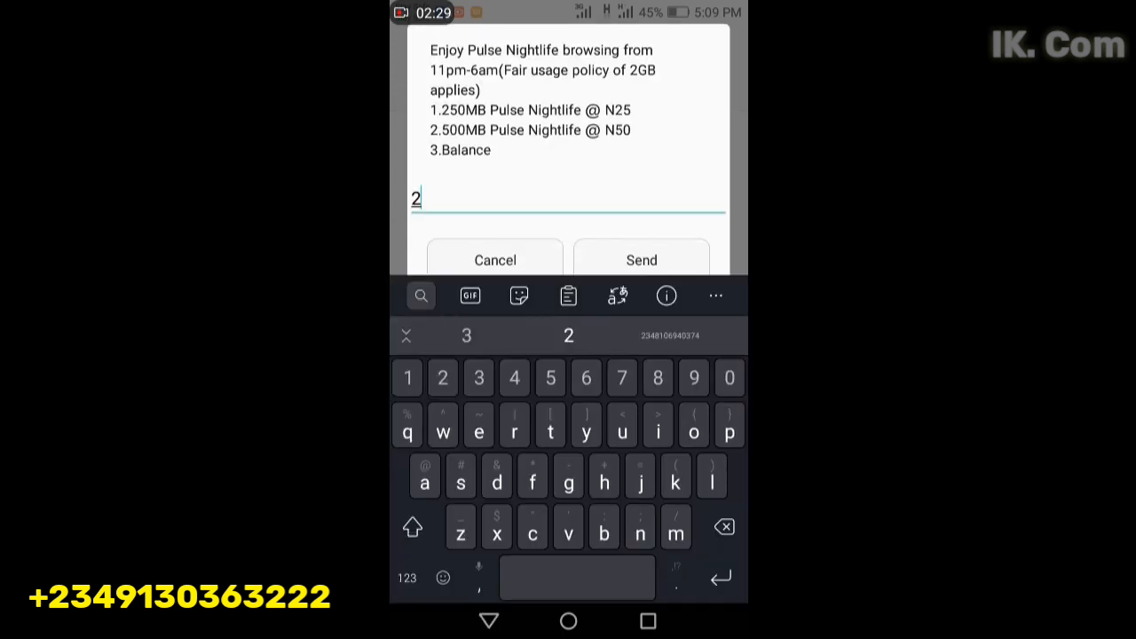
pyautogui.click(641, 260)
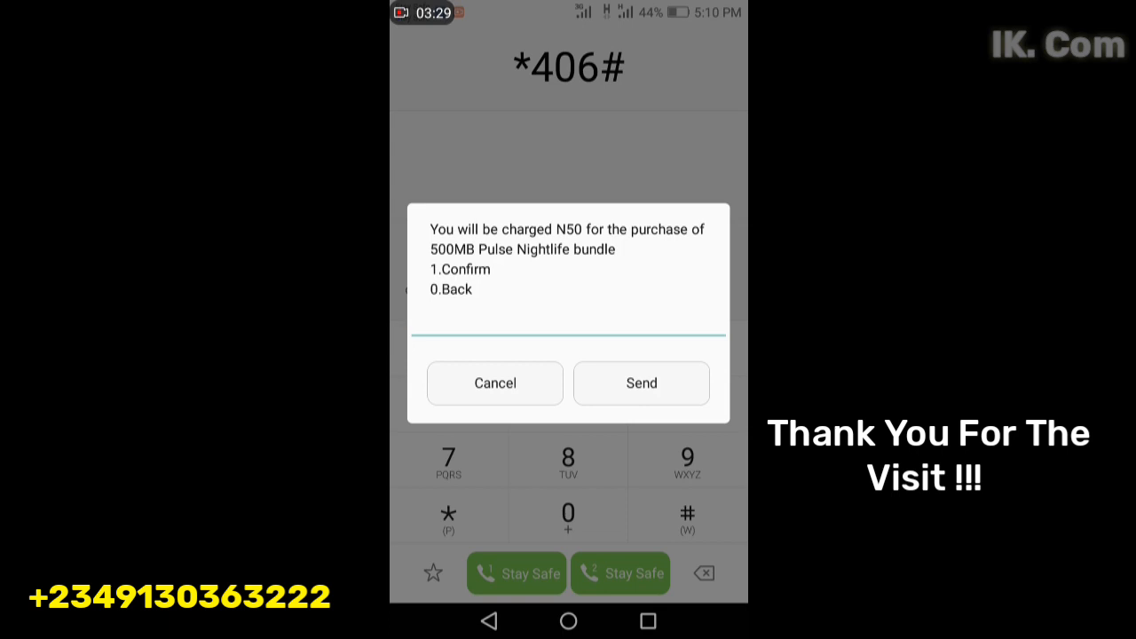
pyautogui.click(641, 383)
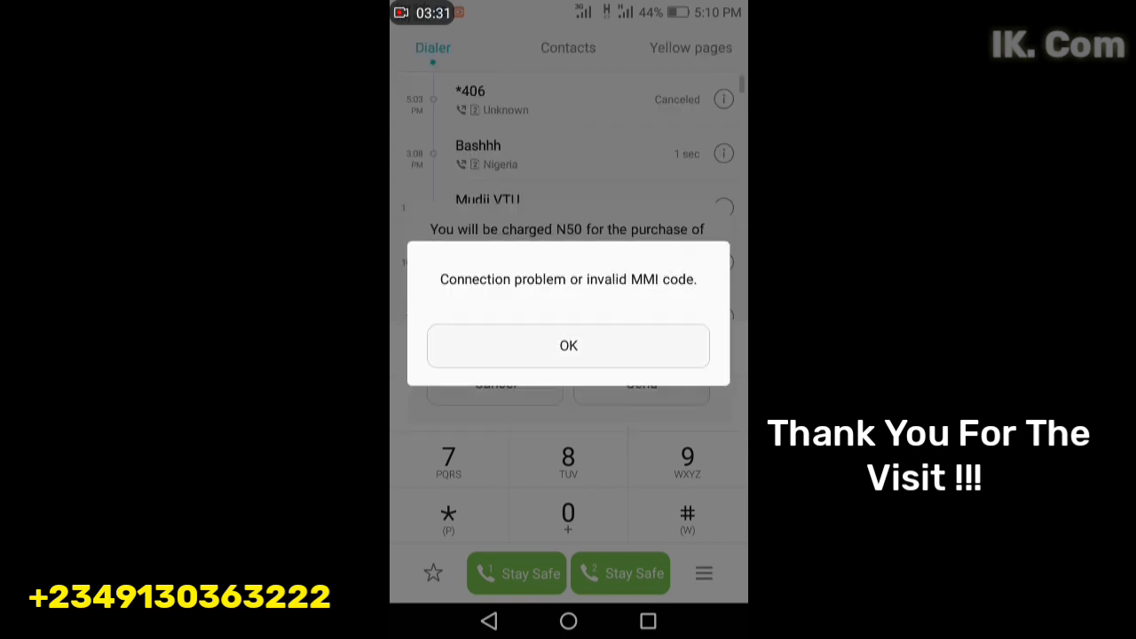